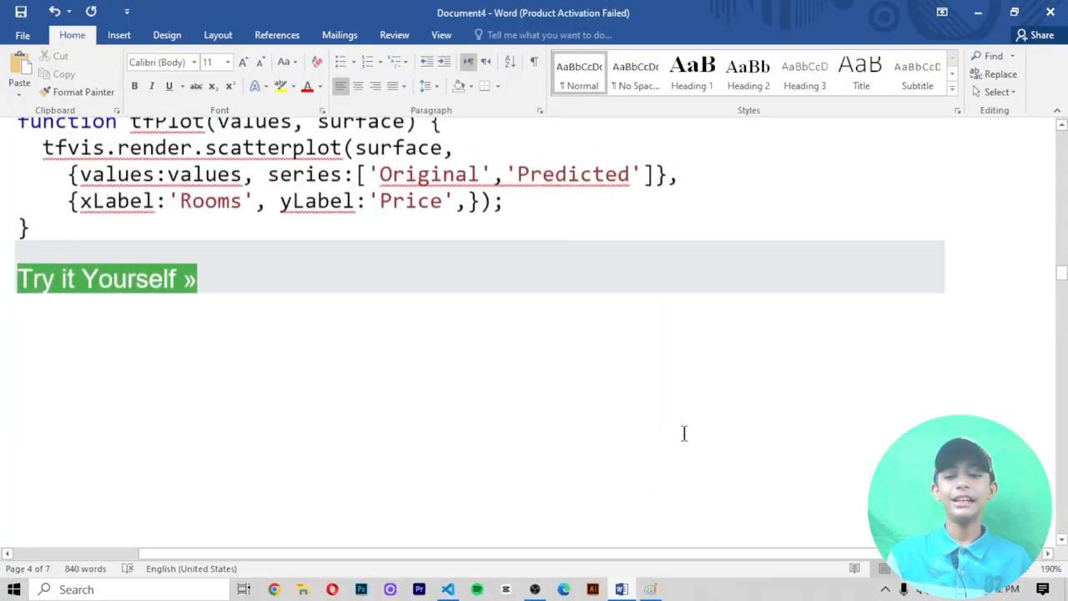
Scroll through the house objects and Cleaning Data down to the Remove Data section
scroll("down", 3)
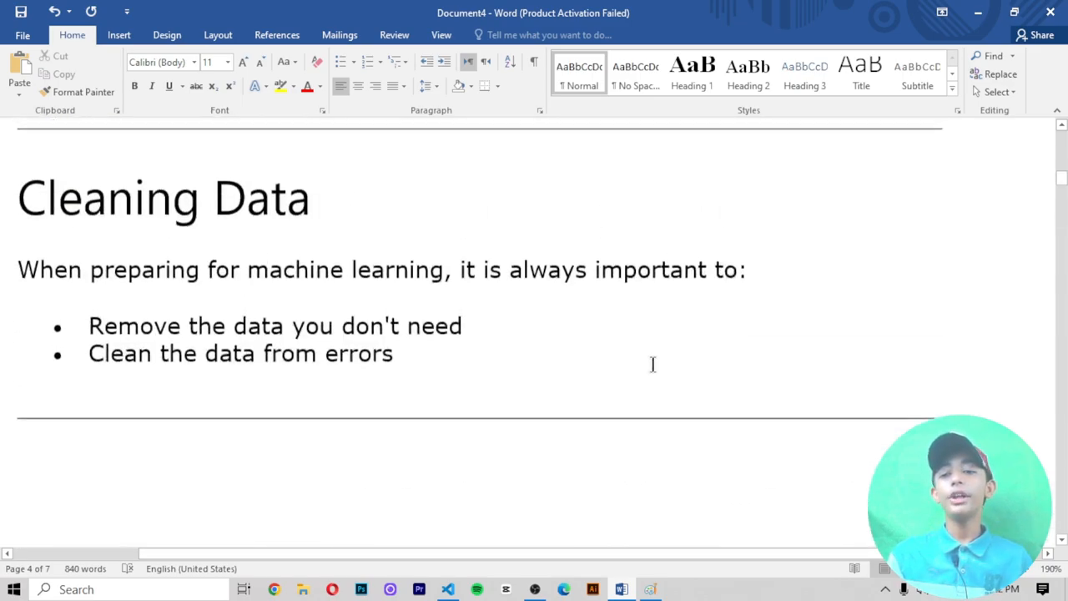
scroll("down", 3)
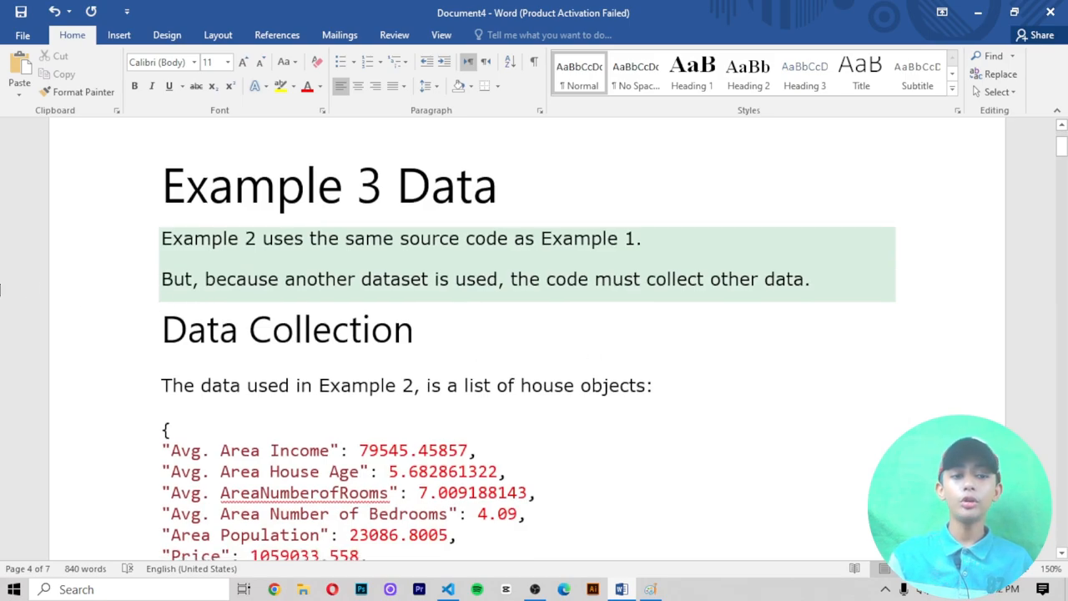
scroll("up", 3)
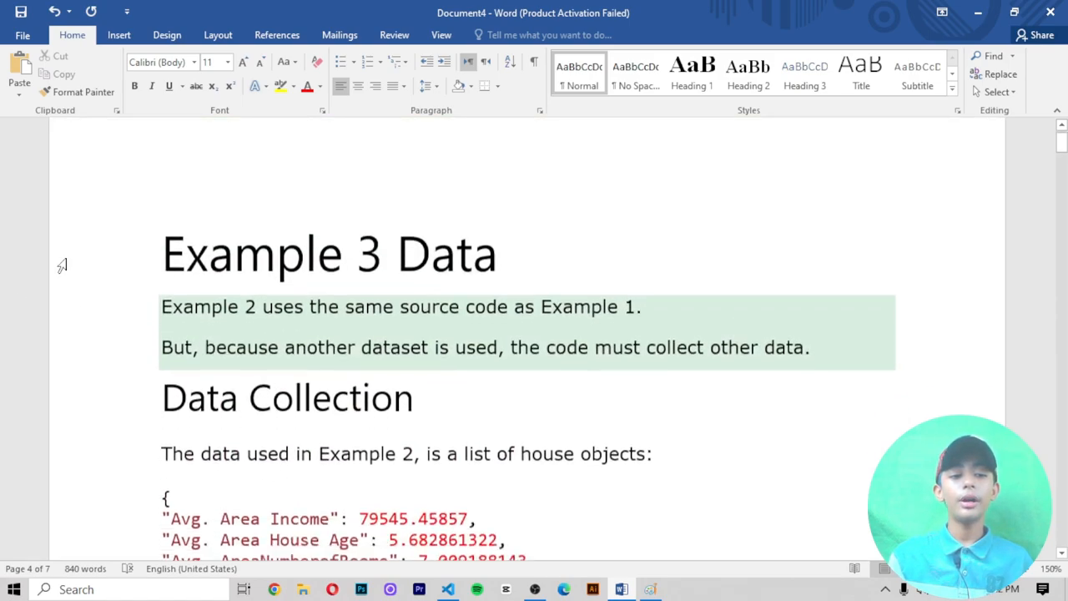
scroll("down", 3)
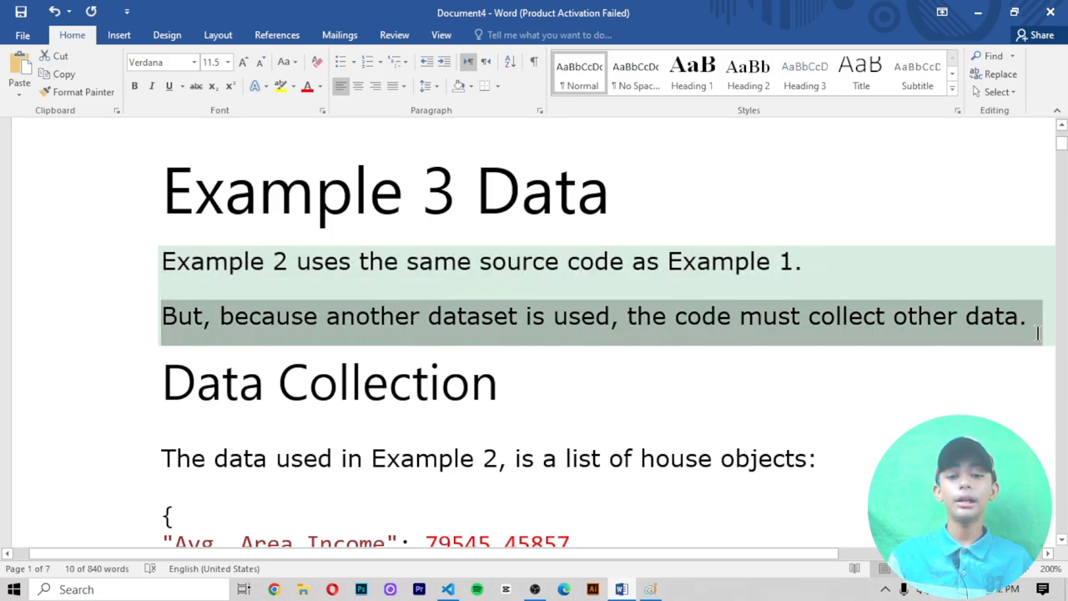
mouse_move(421, 568)
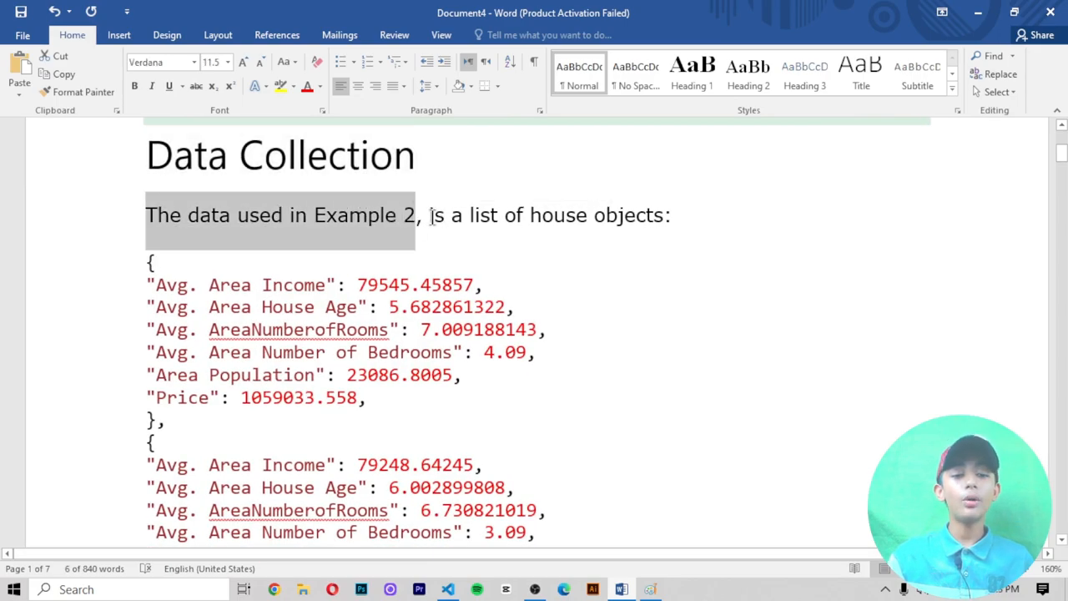
scroll("down", 3)
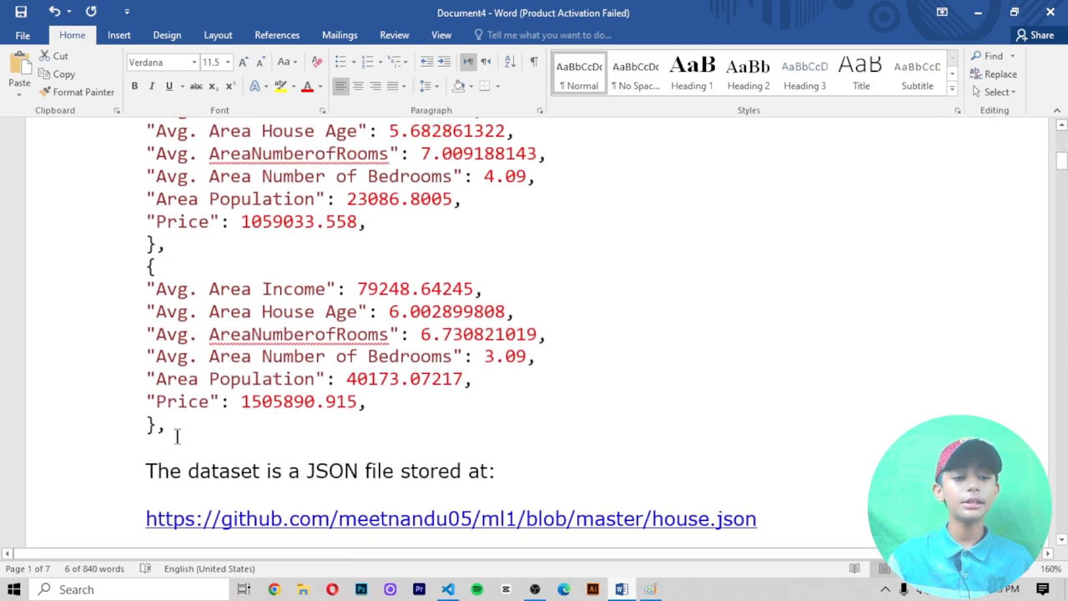
scroll("up", 3)
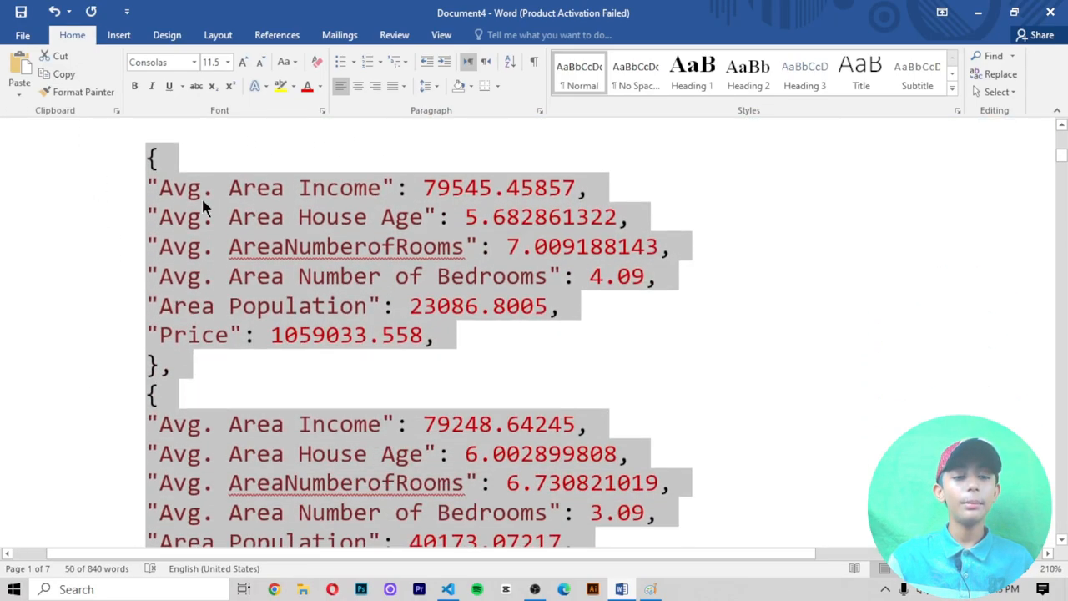
mouse_move(170, 252)
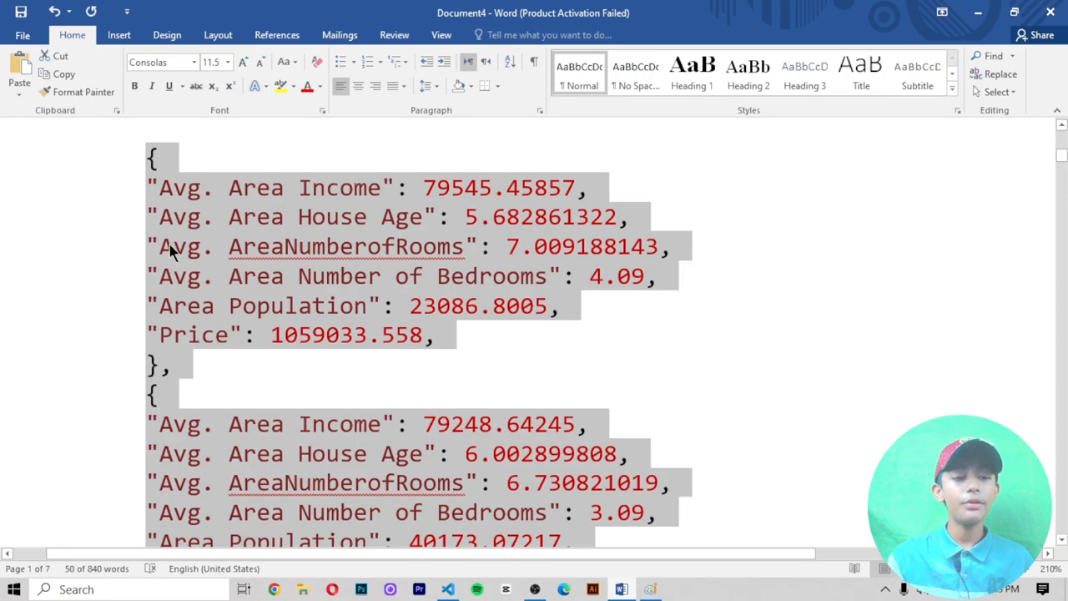
mouse_move(287, 291)
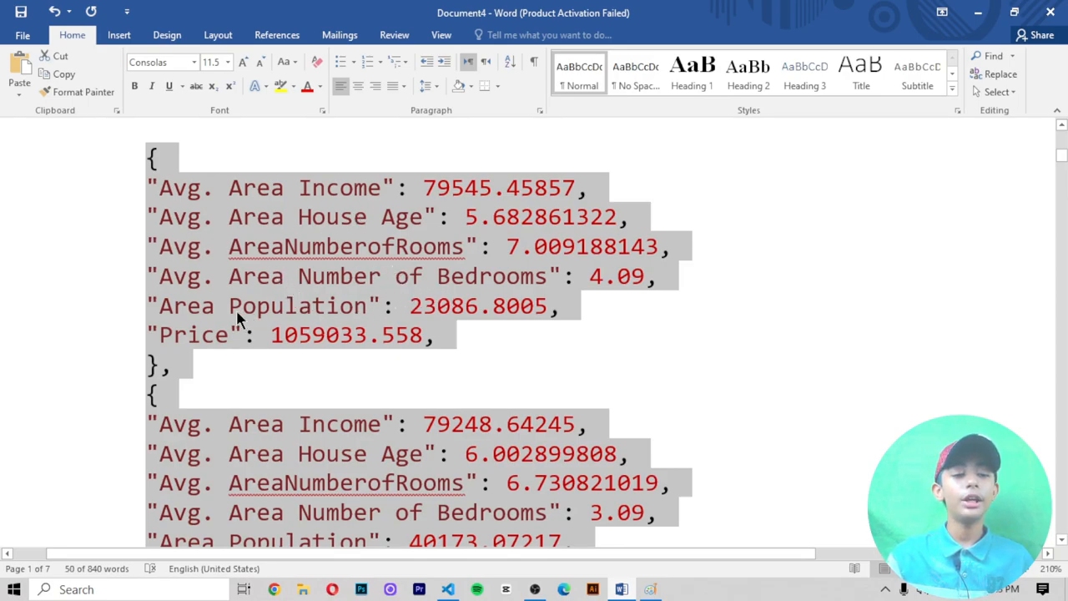
scroll("down", 3)
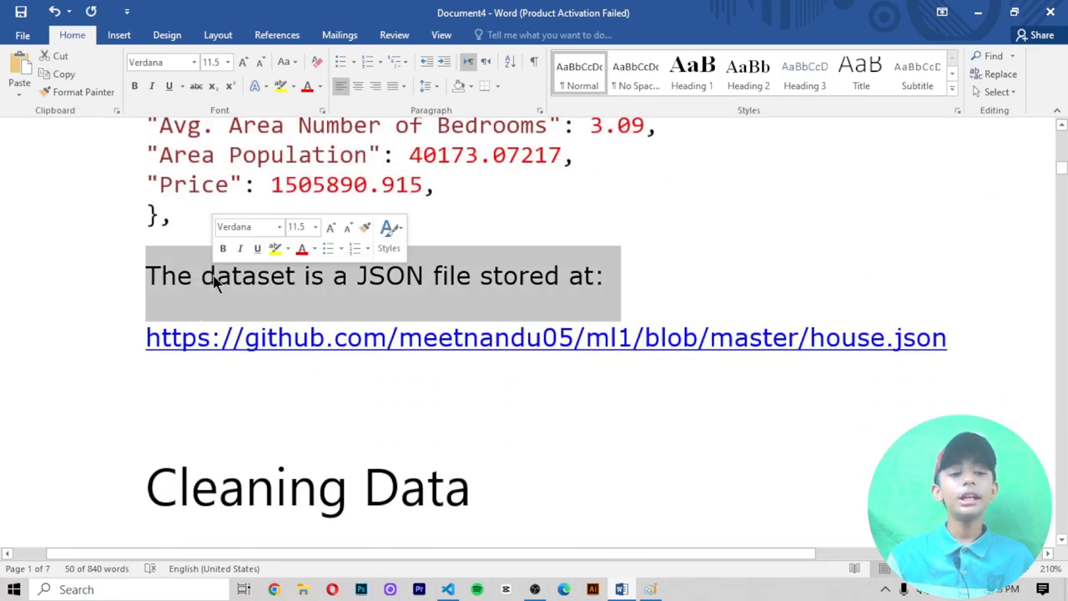
scroll("down", 3)
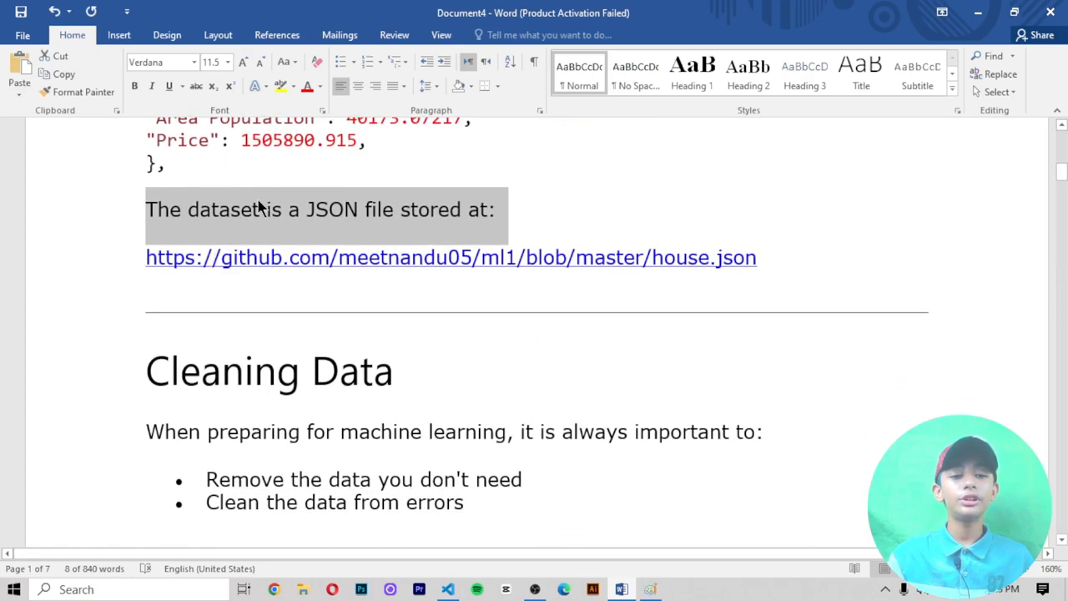
mouse_move(304, 265)
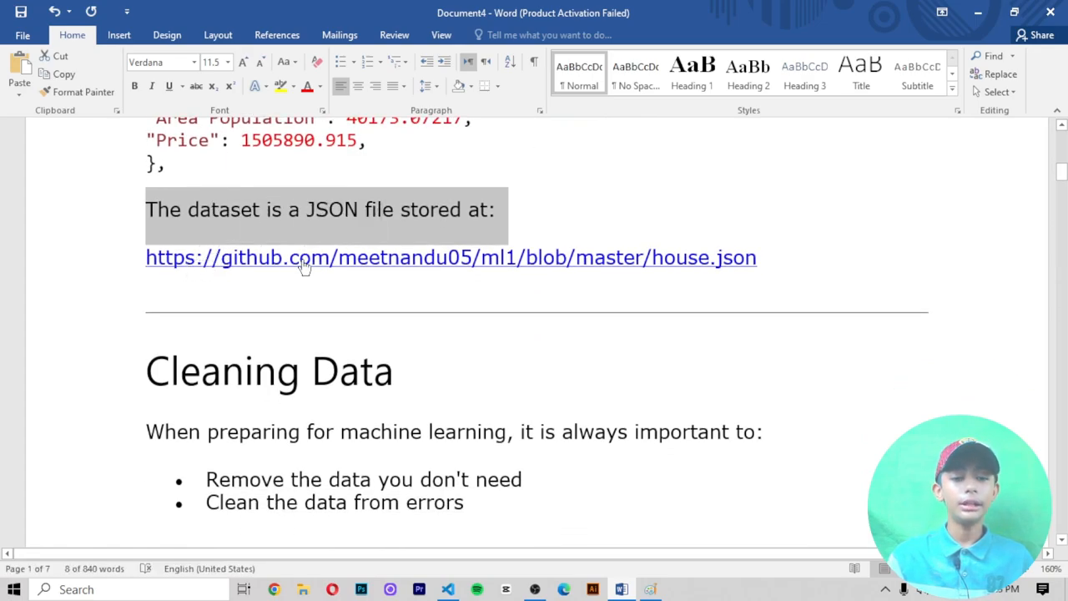
scroll("up", 3)
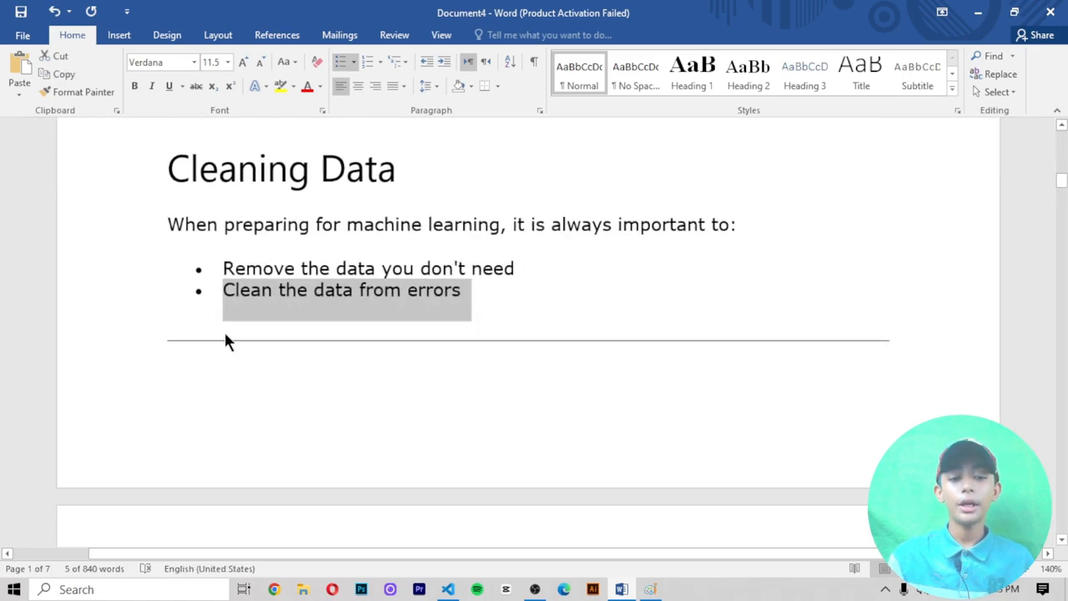
scroll("down", 3)
type("te")
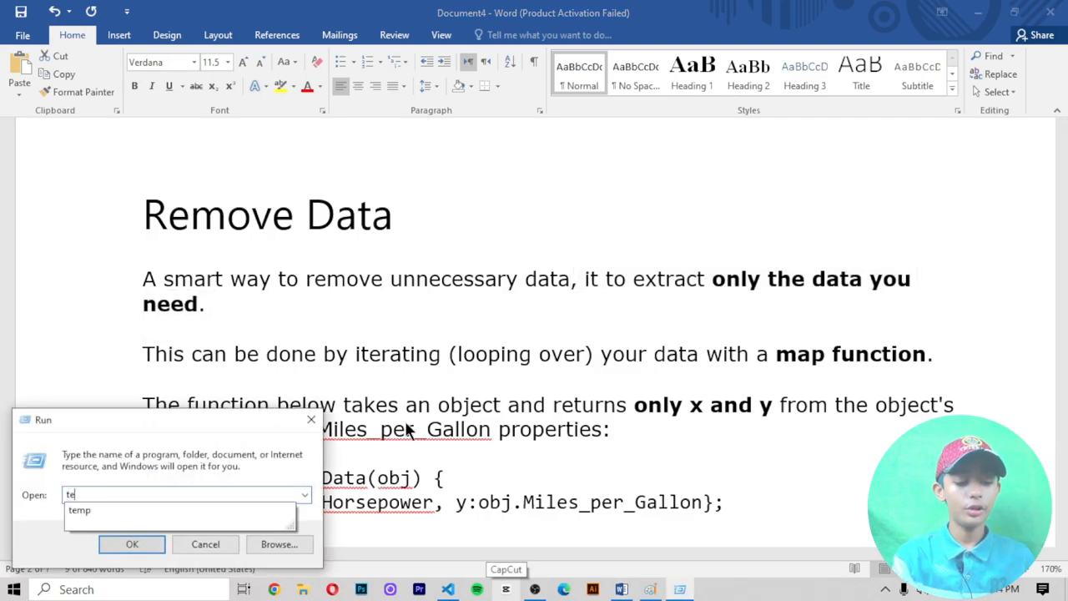
Browse C:\Windows\Temp from the Run prompt, inspect a group of temp files, and return to Word
left_click(132, 544)
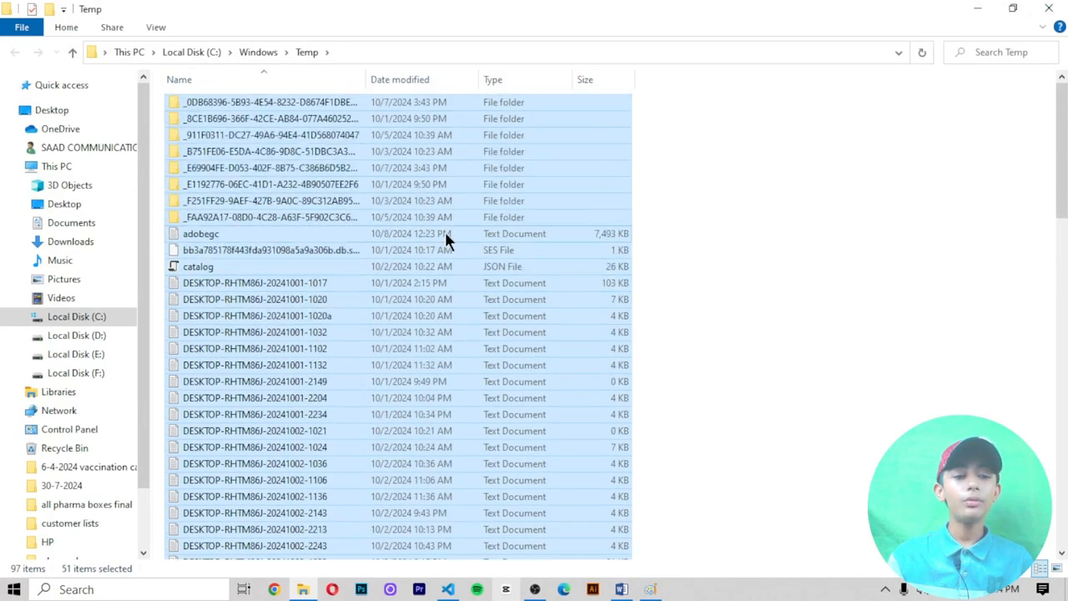
scroll("down", 3)
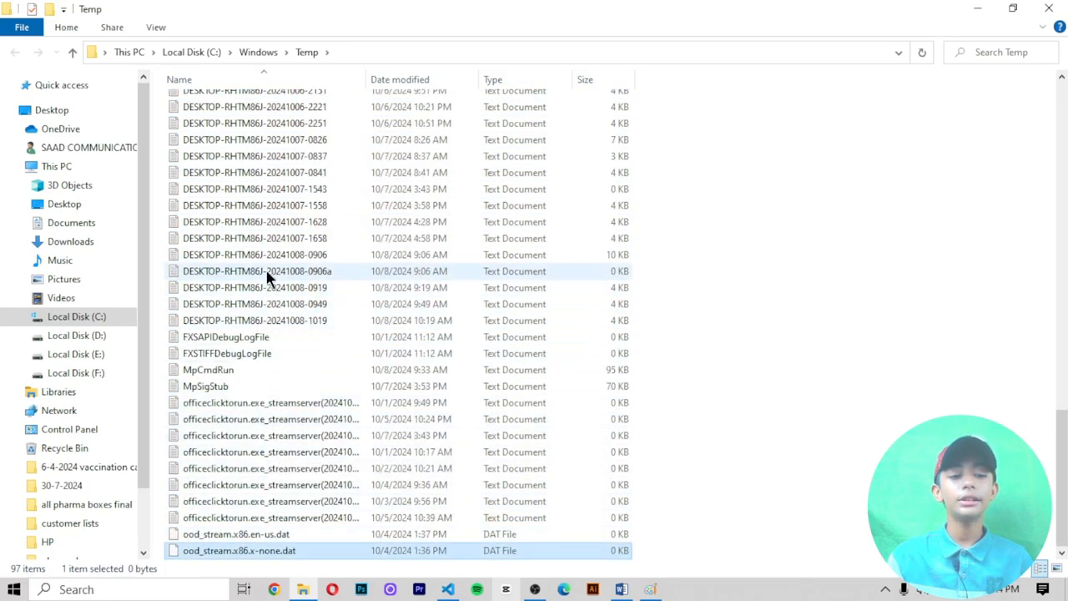
right_click(254, 254)
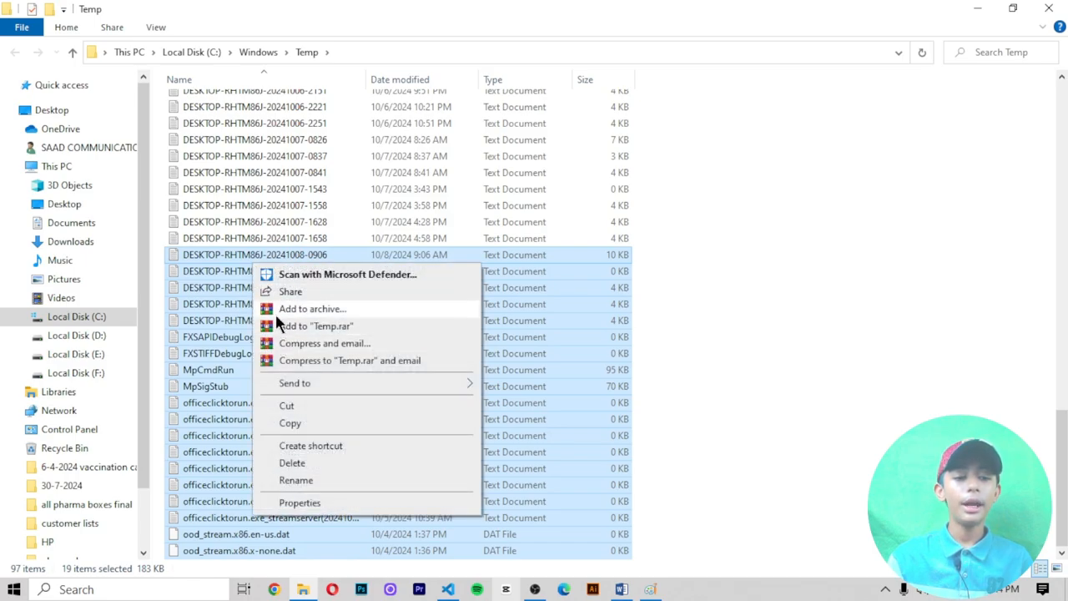
left_click(254, 237)
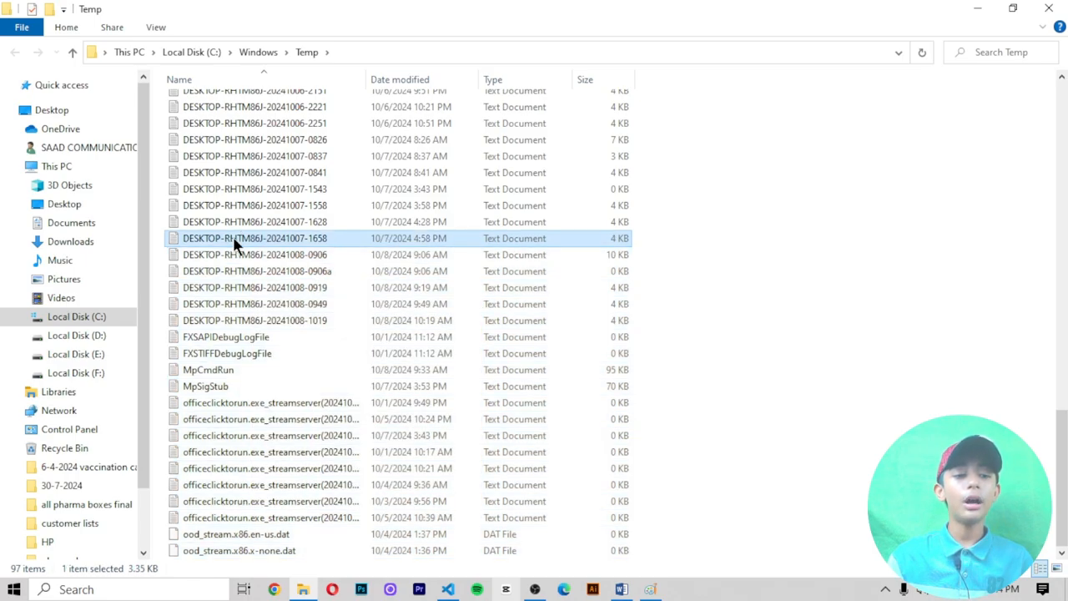
scroll("up", 3)
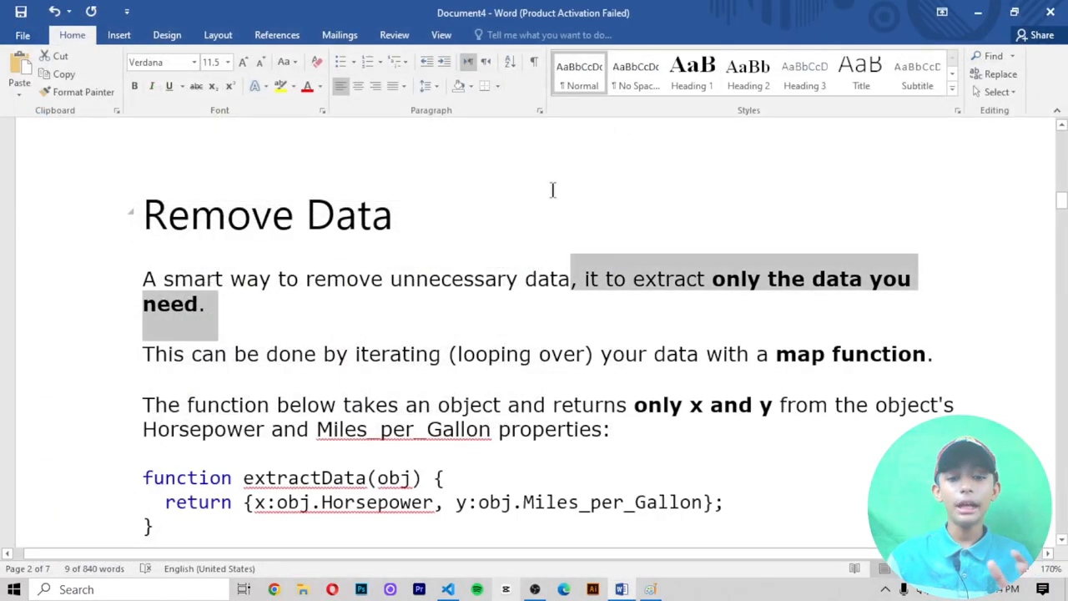
mouse_move(137, 346)
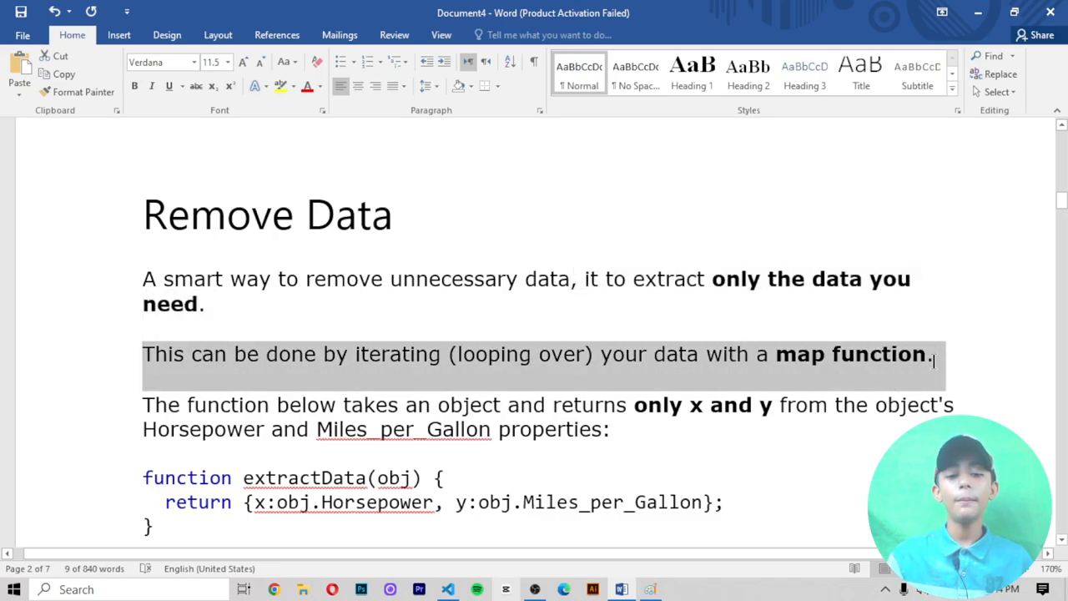
scroll("down", 3)
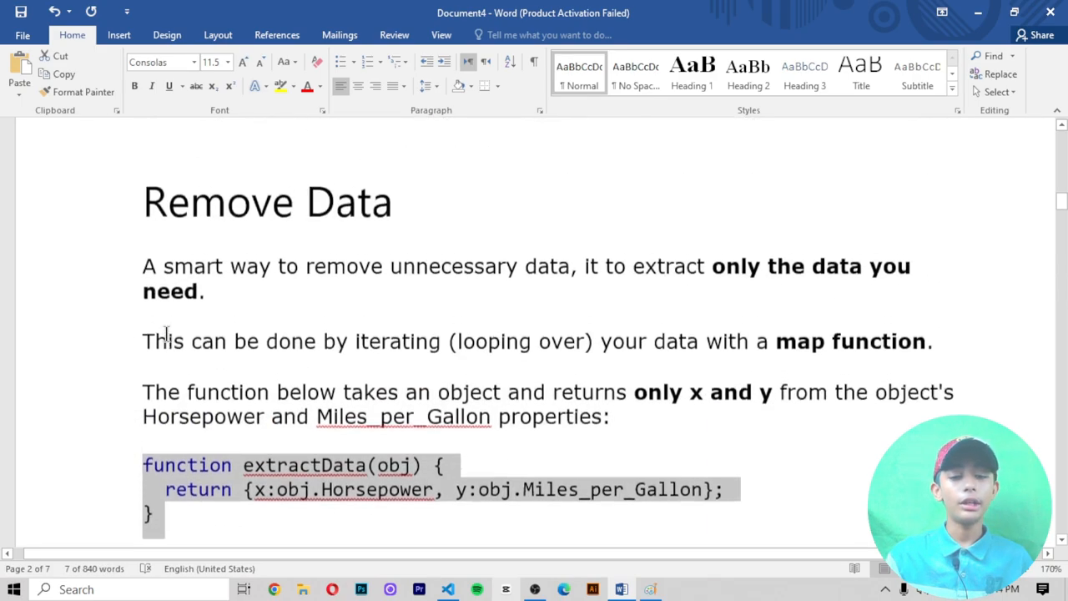
scroll("down", 3)
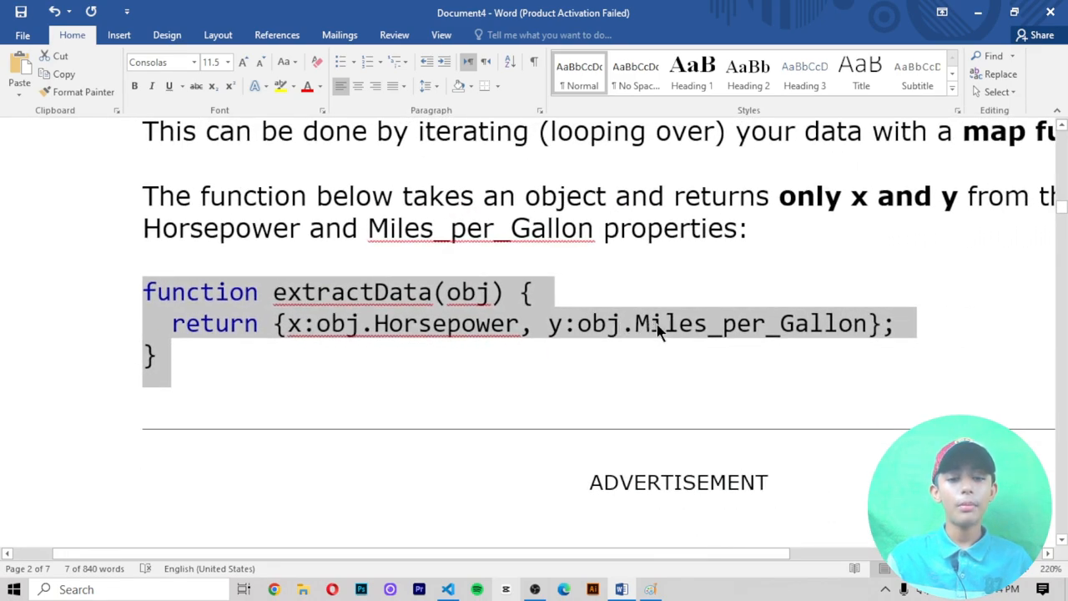
scroll("down", 3)
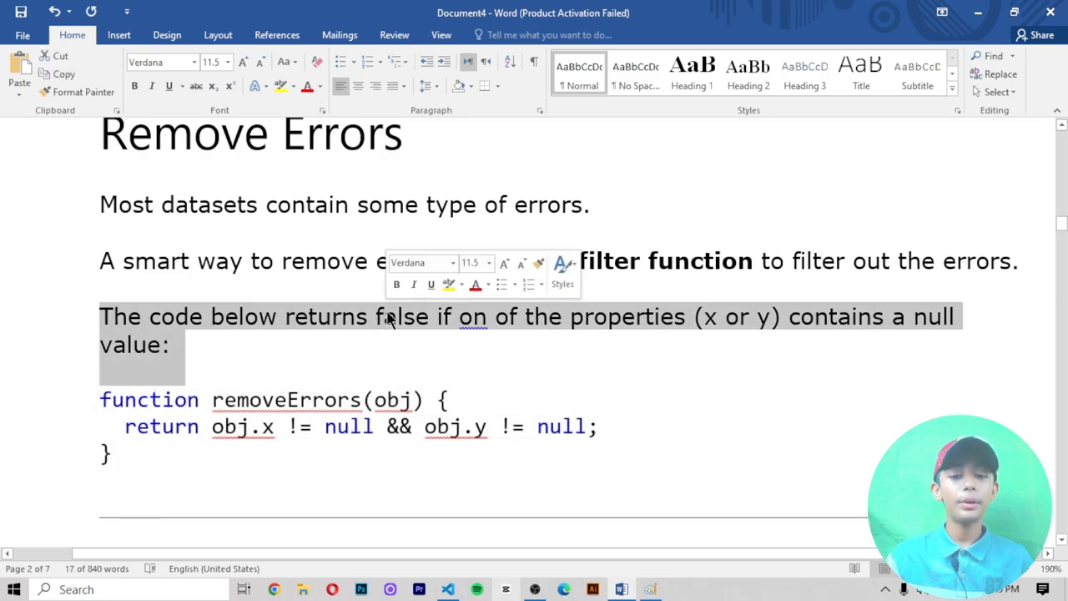
Scroll down the lesson to the Fetching Data section with its runTF code
scroll("down", 3)
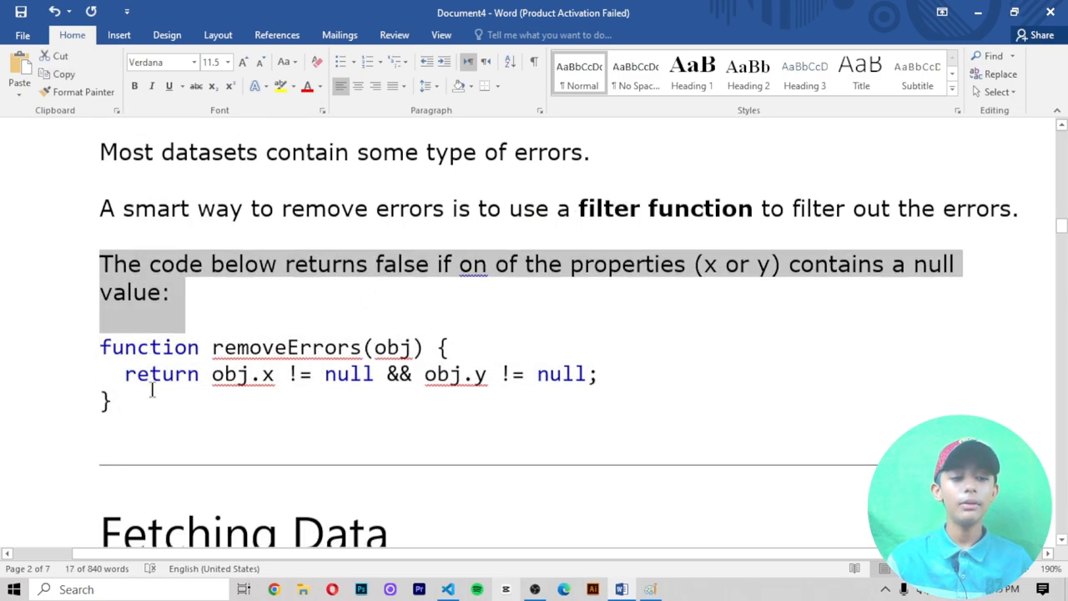
scroll("down", 3)
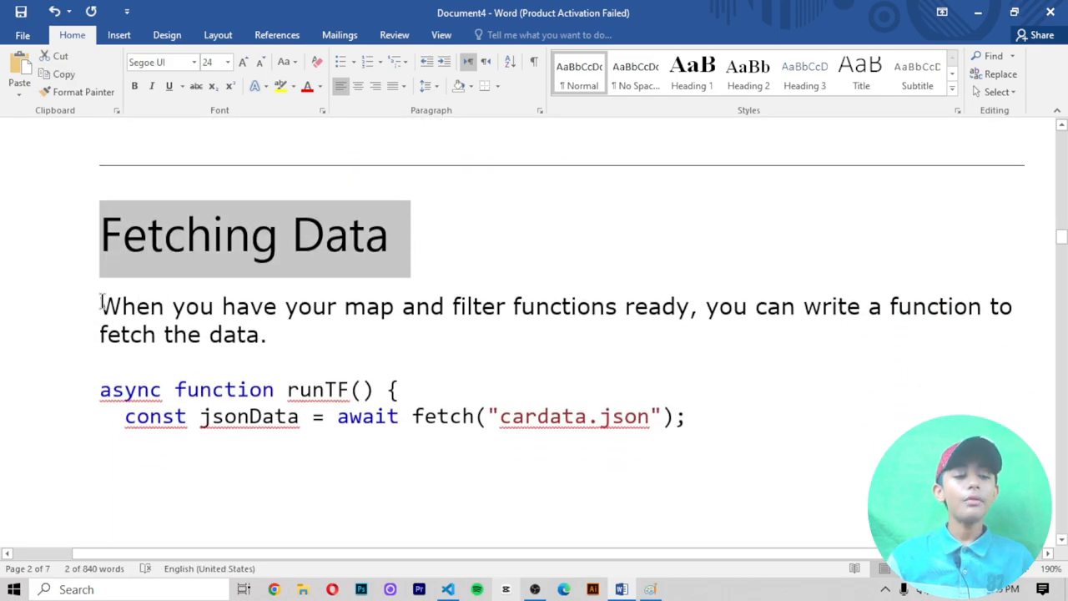
scroll("down", 3)
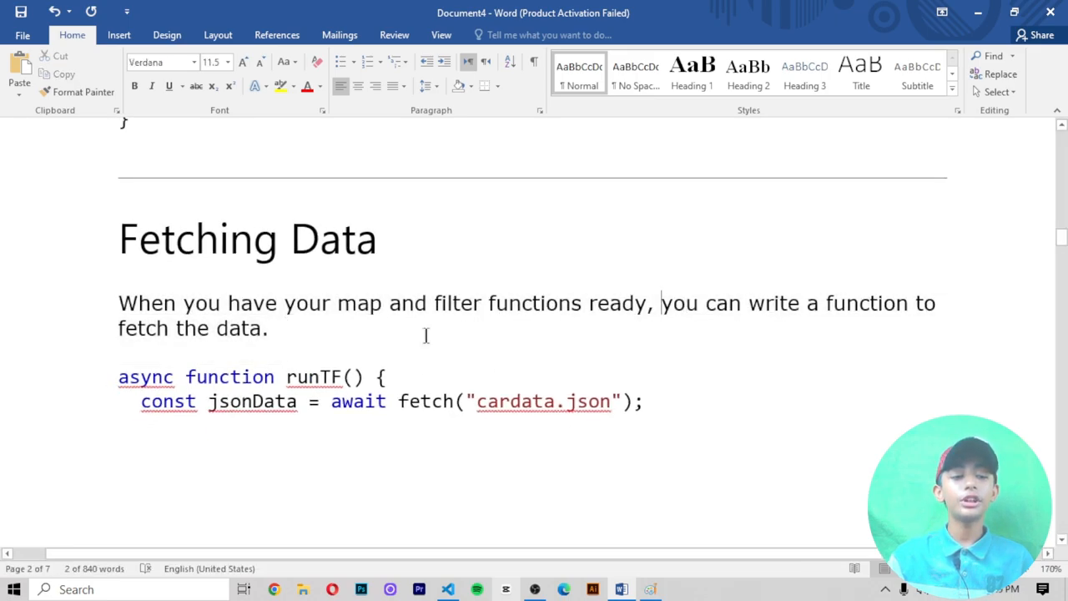
scroll("down", 3)
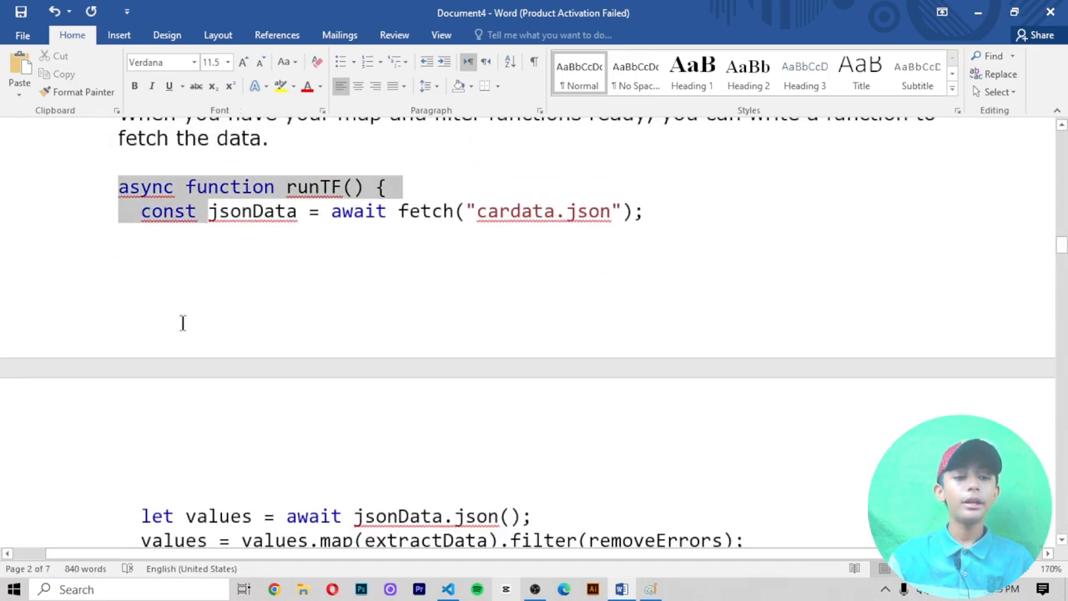
scroll("down", 3)
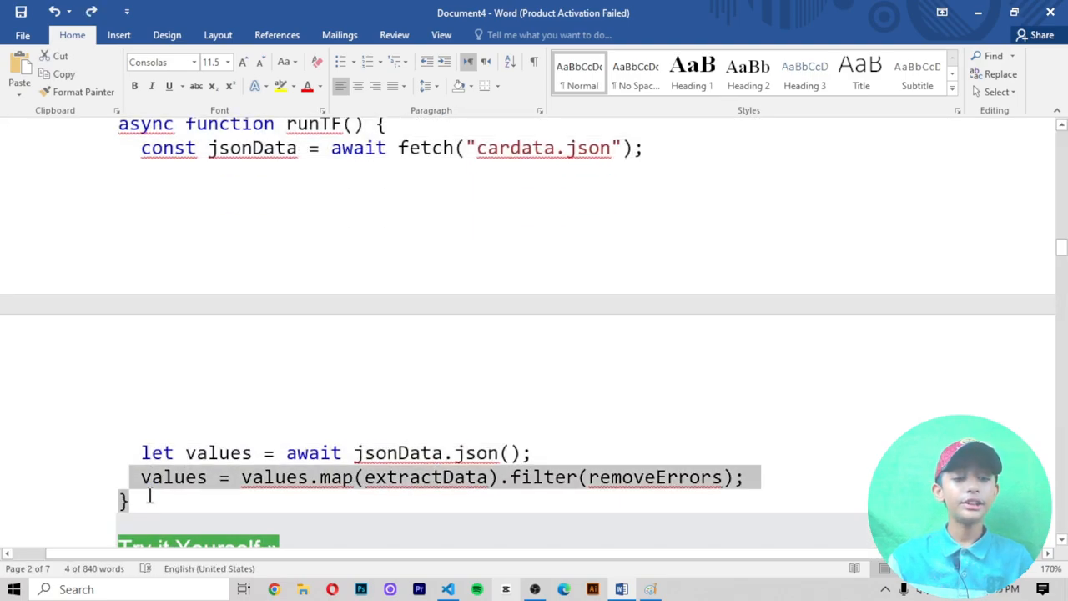
scroll("up", 3)
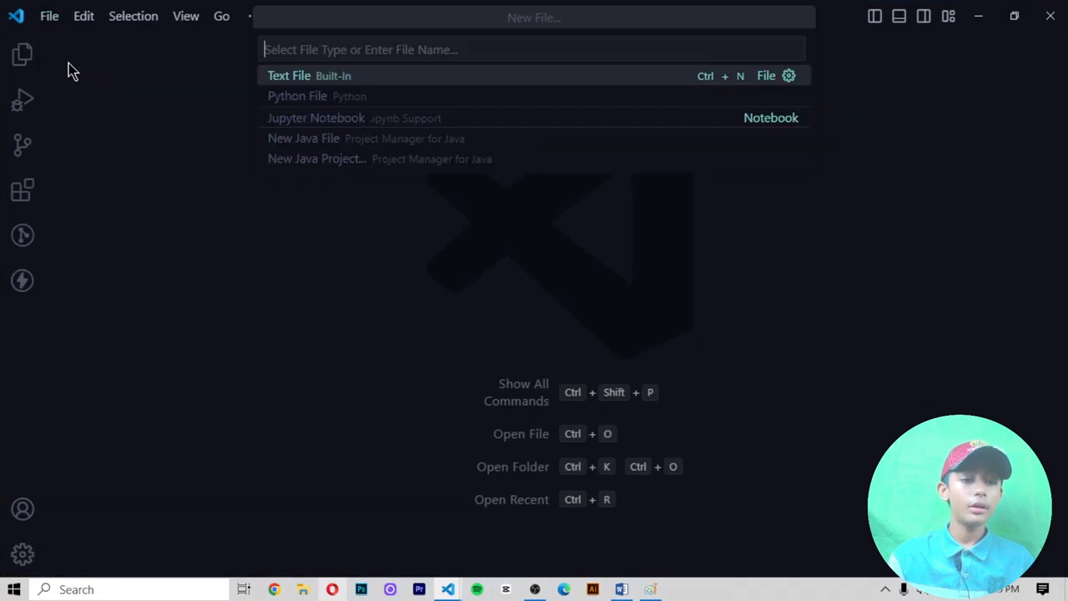
Name the new file machinelearning.html and create it in the Documents folder
type("index.")
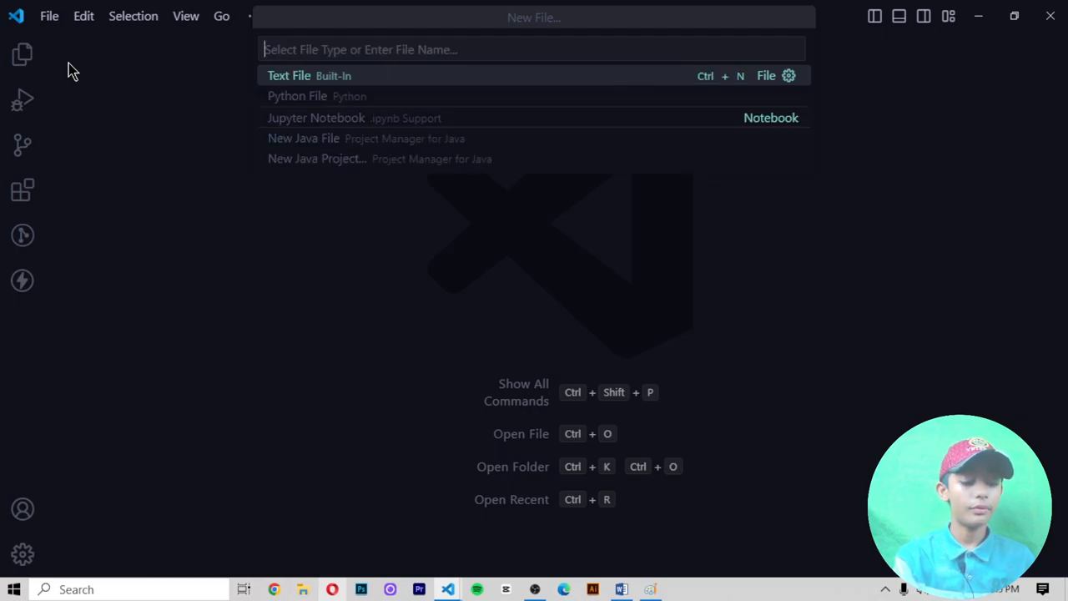
type("machinele")
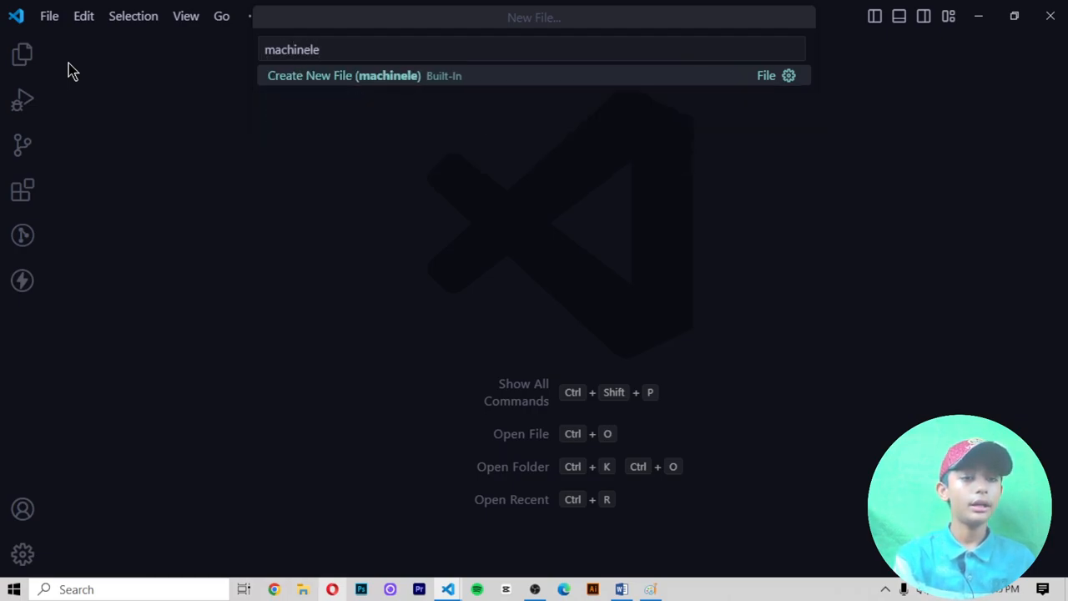
type("arning.")
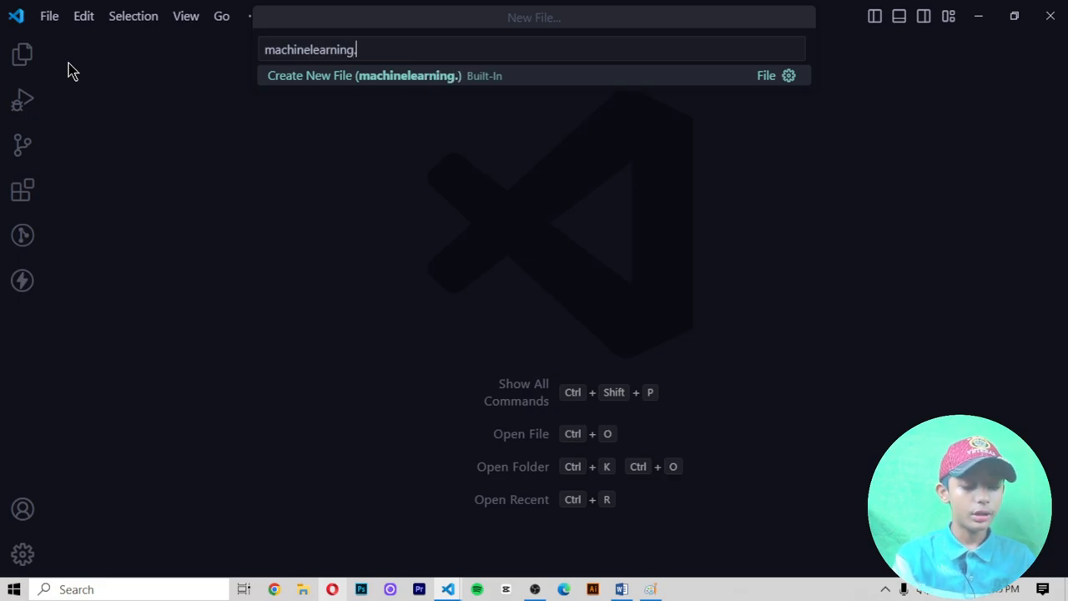
left_click(364, 75)
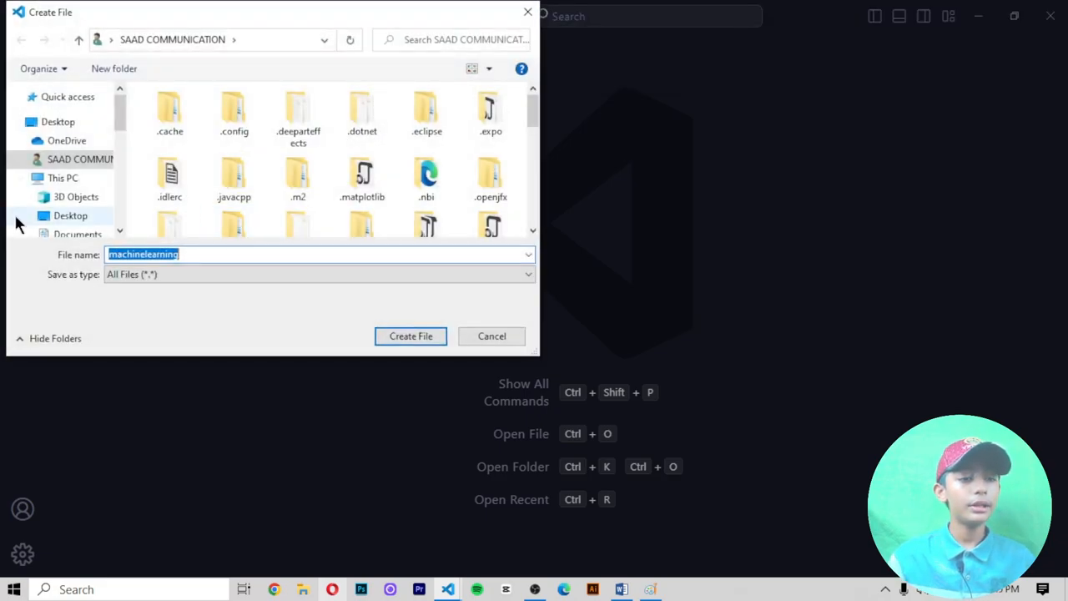
left_click(411, 336)
type("<H")
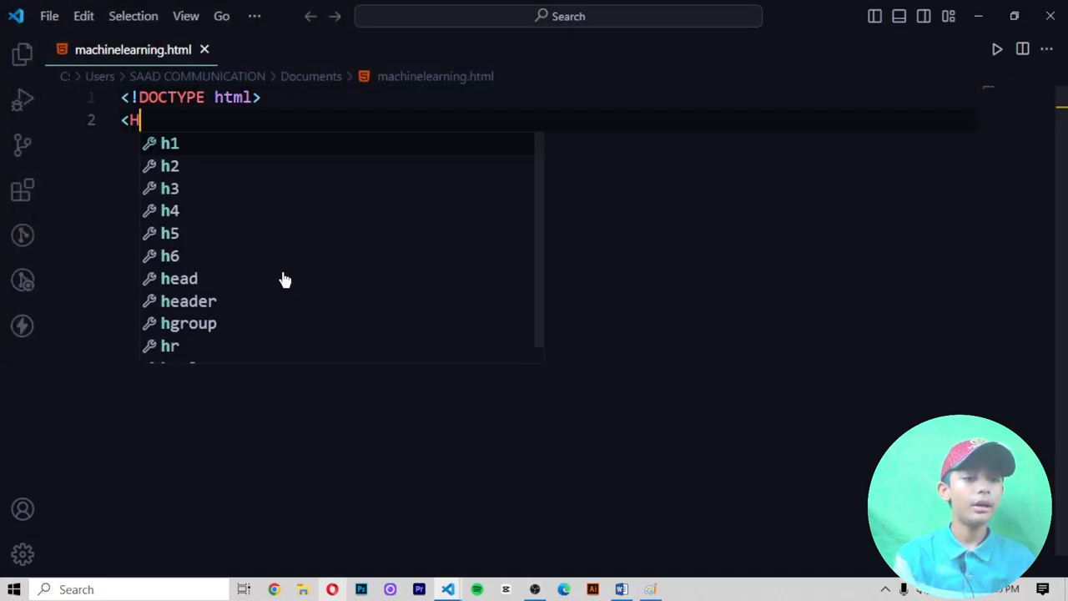
Write the html, head, body and script tags around the pasted runTF code
type("tml>")
type("<head>")
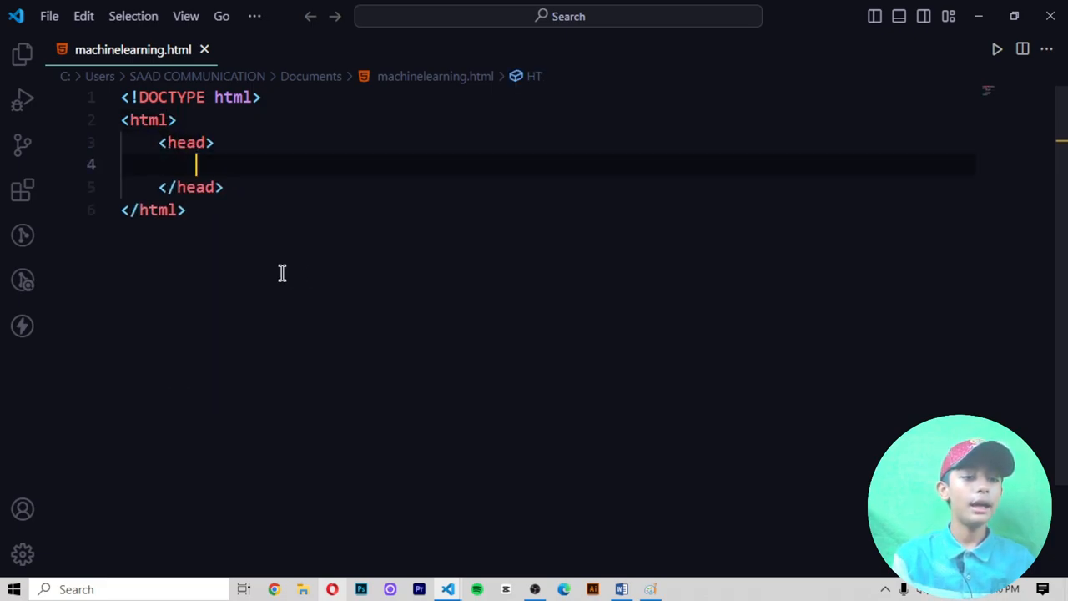
left_click(224, 187)
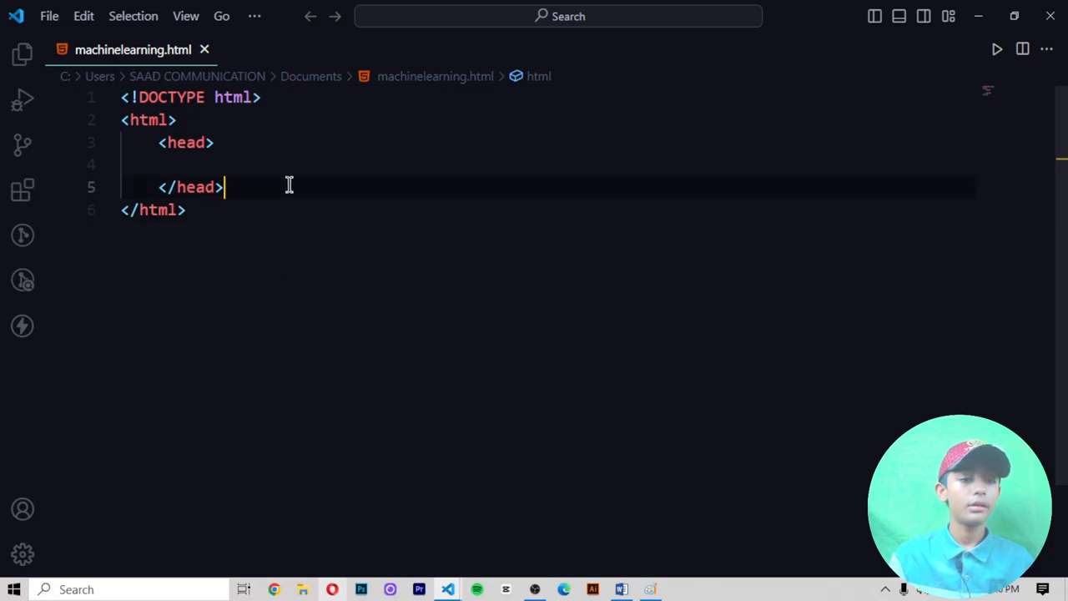
type("<body")
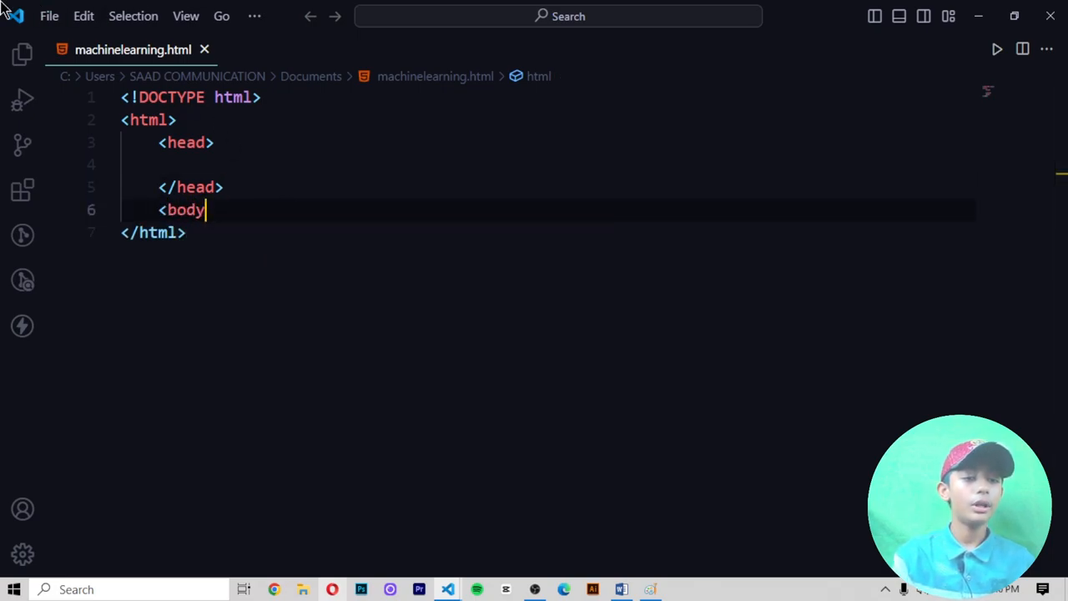
type("><SCRIP")
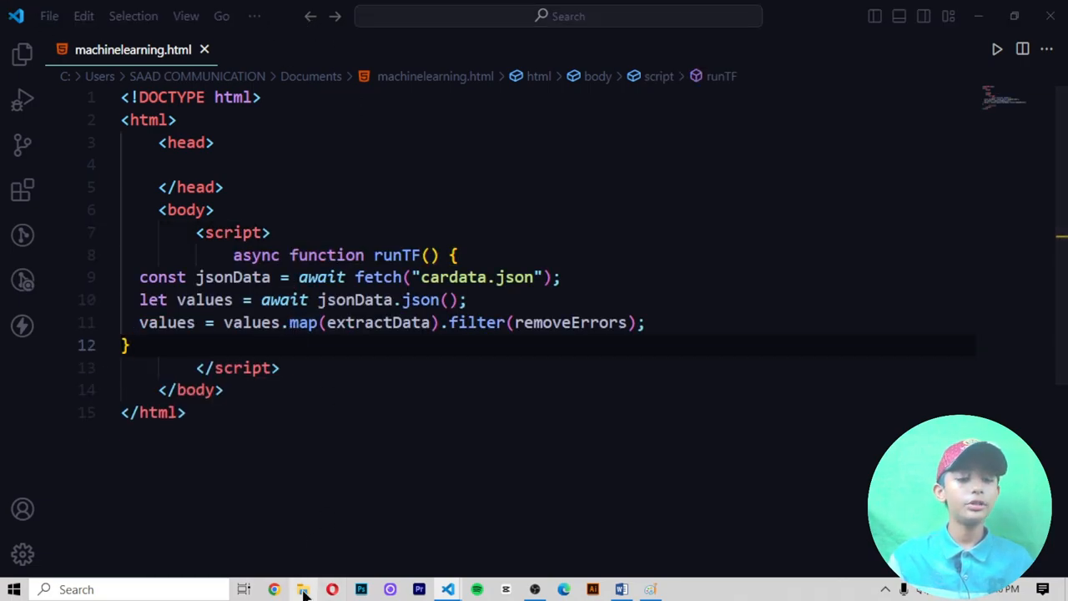
Load machinelearning.html blank in Chrome from Documents and return to the Word lesson
left_click(303, 590)
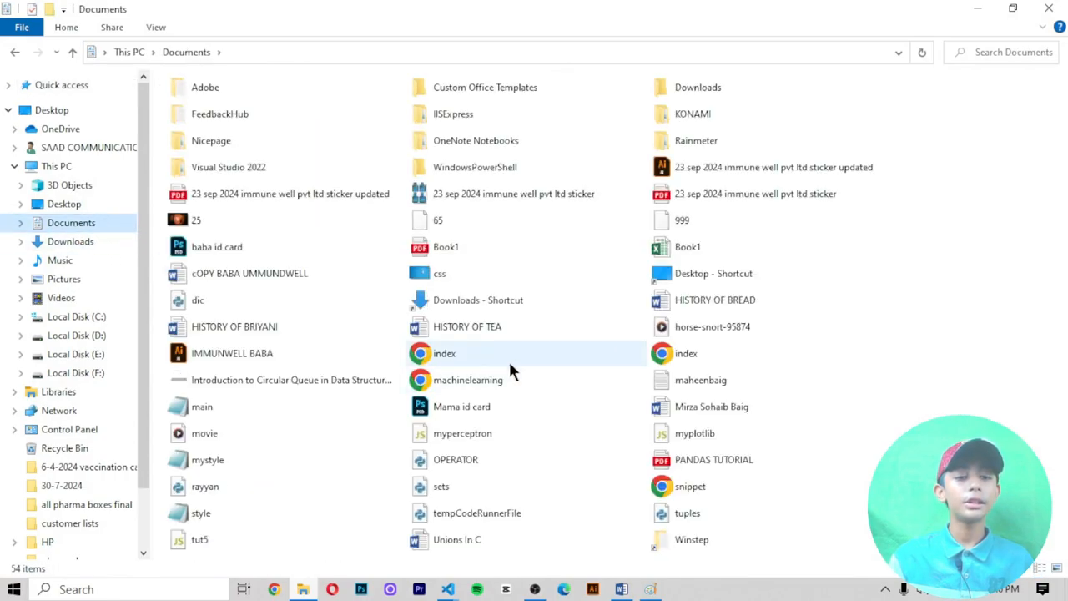
double_click(468, 380)
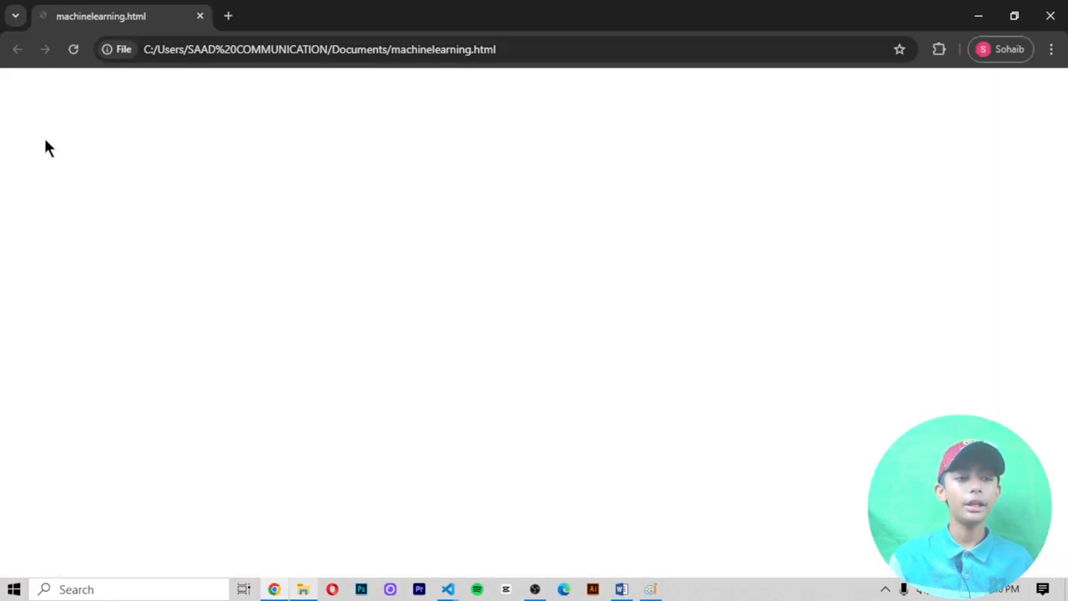
mouse_move(980, 14)
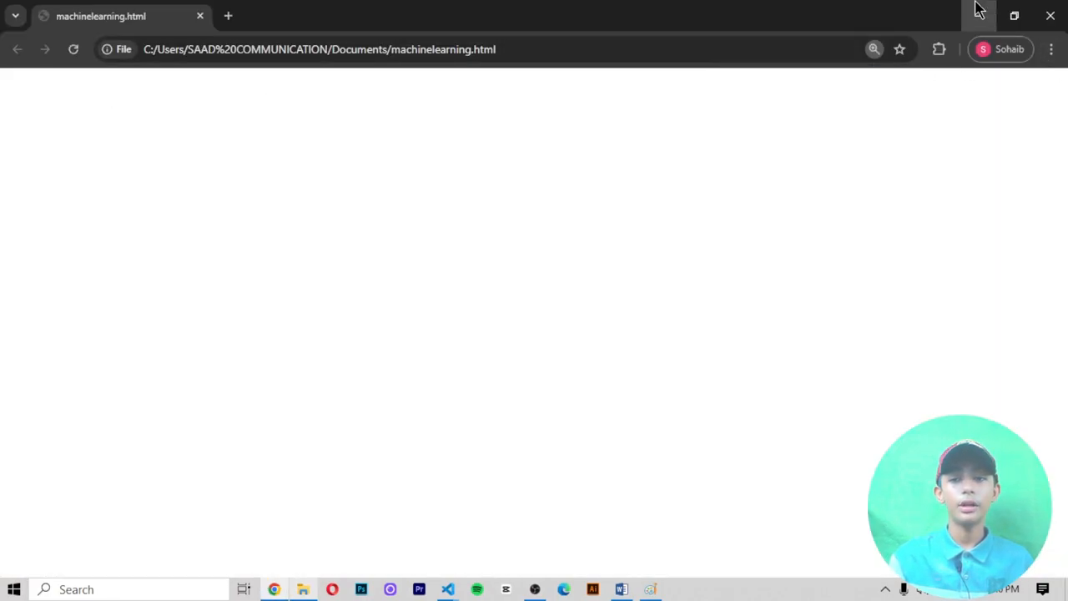
left_click(621, 589)
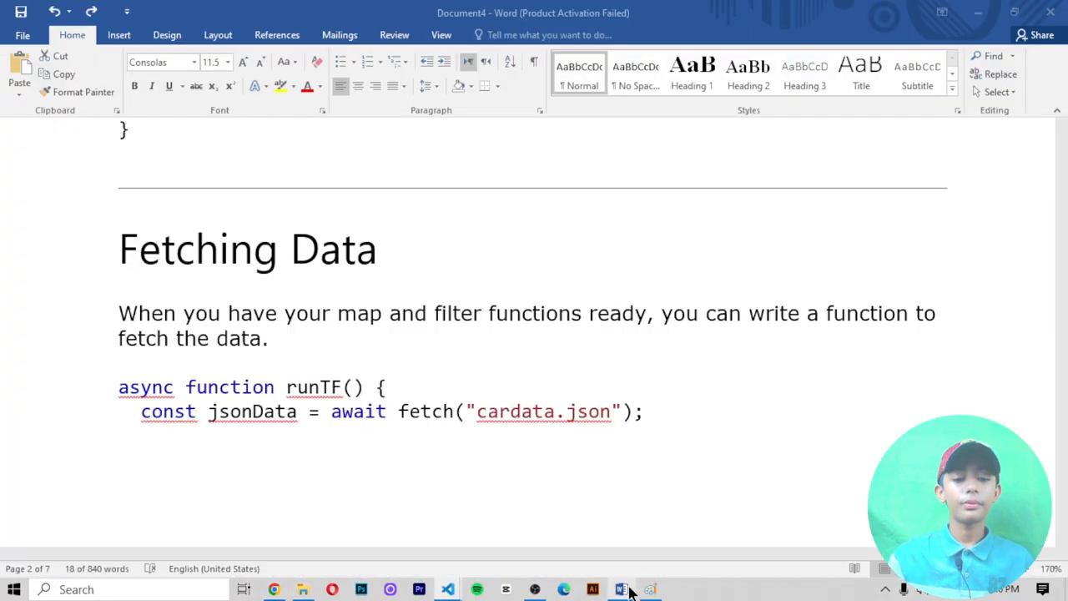
Scroll to Plotting the Data's tfPlot snippet and switch to the code editor to paste it
scroll("down", 3)
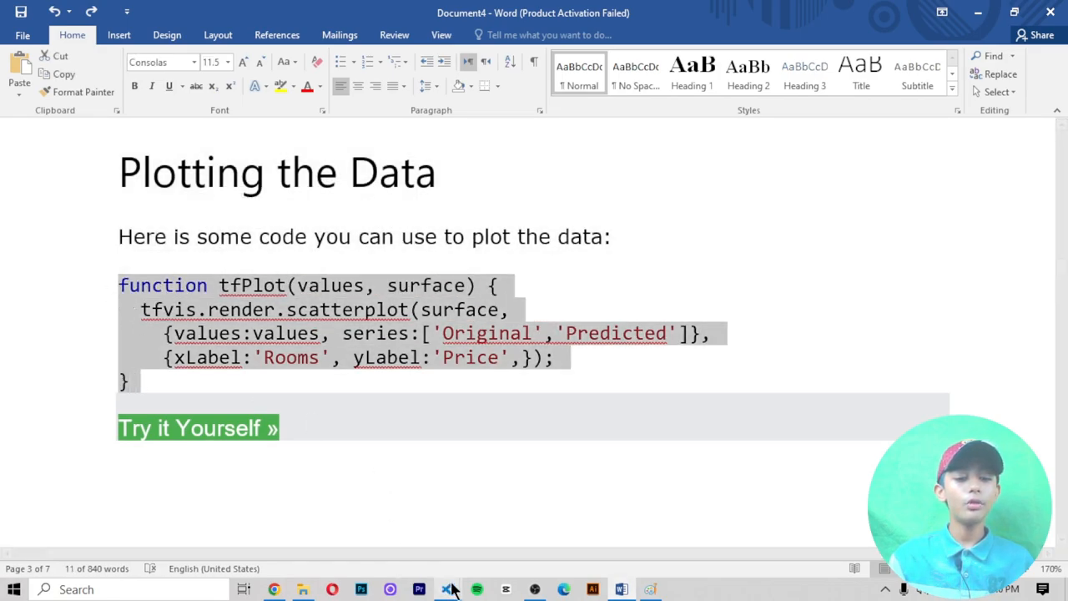
left_click(447, 589)
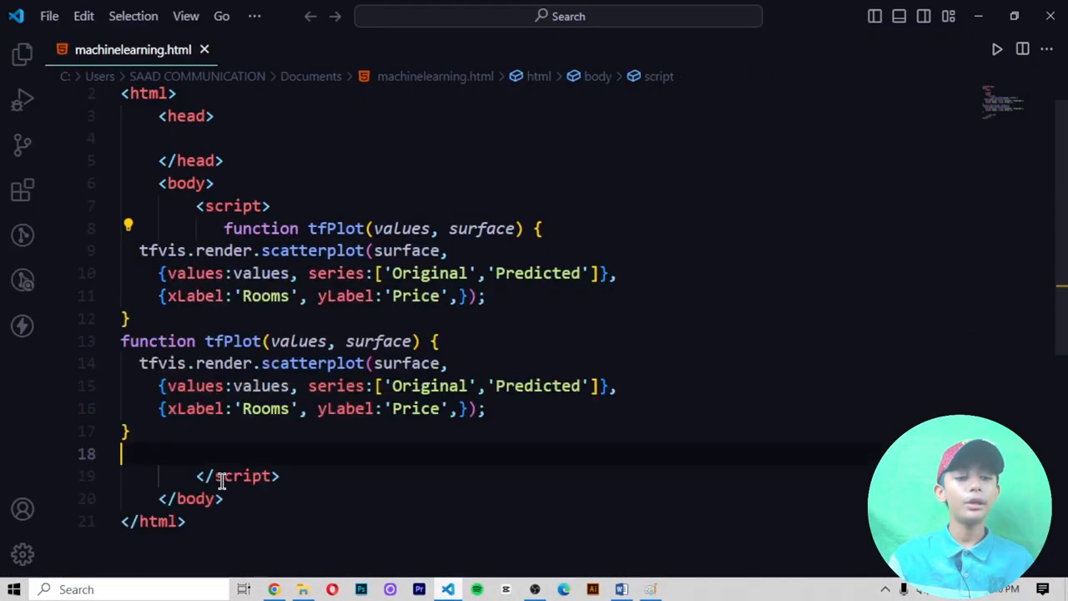
Remove the duplicate tfPlot function and return to the Word lesson at Example 3 Data
left_click(274, 589)
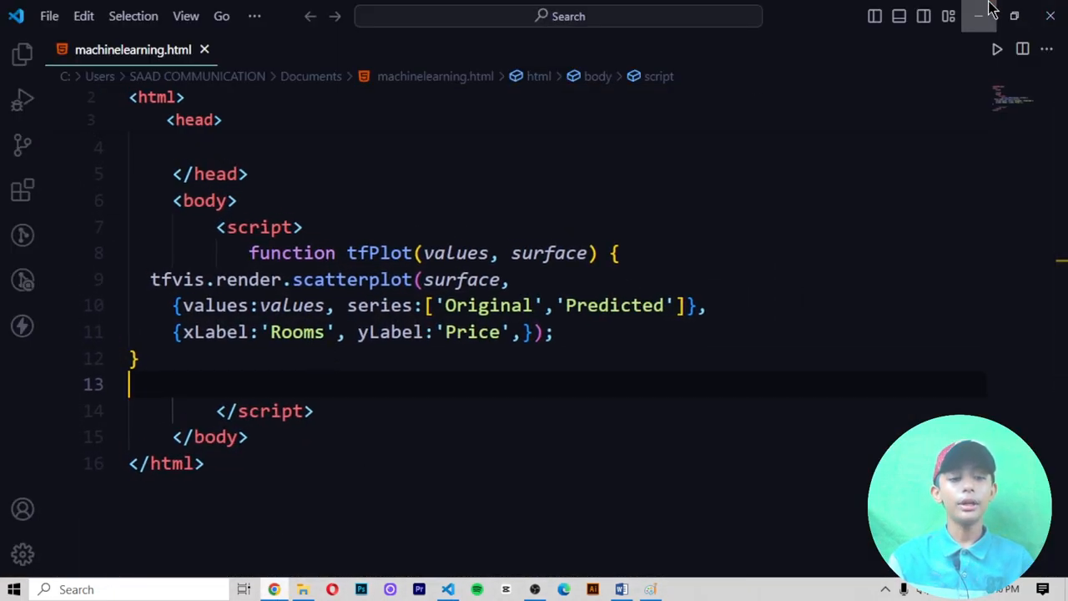
left_click(621, 590)
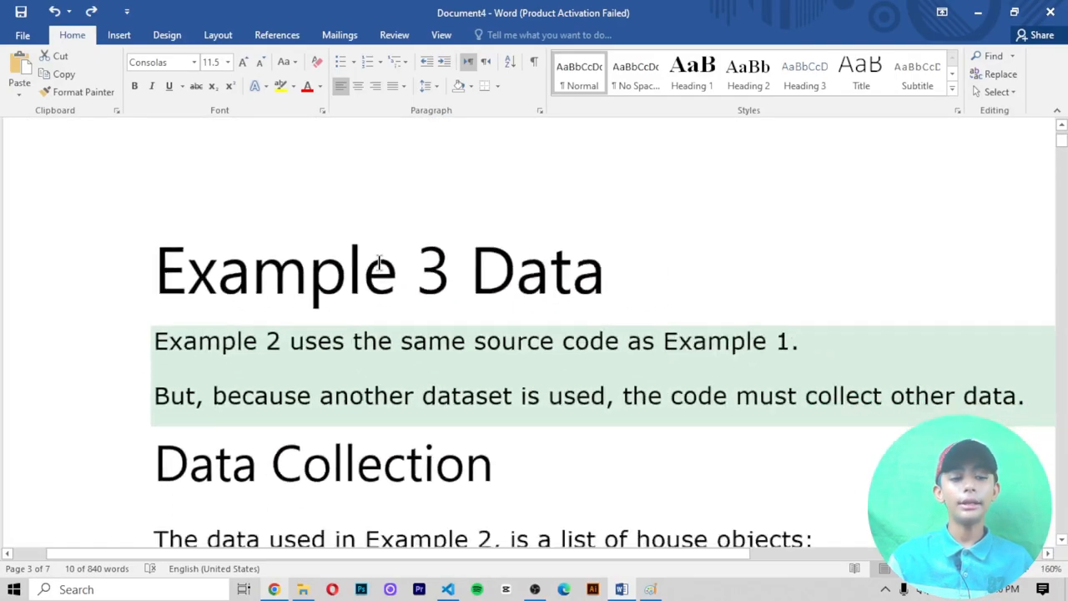
scroll("down", 3)
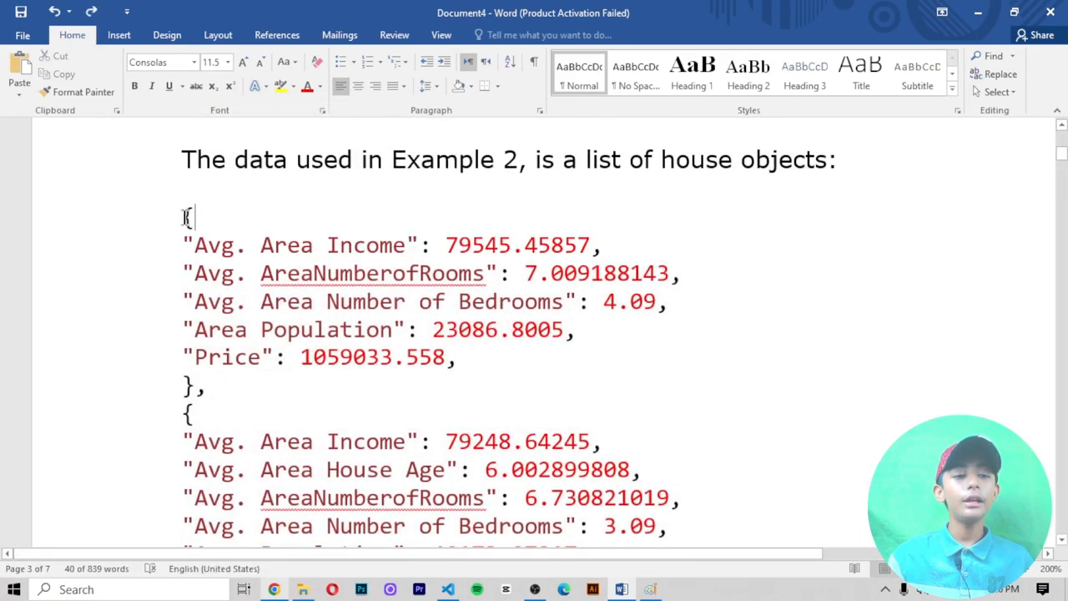
left_click_drag(187, 217, 262, 357)
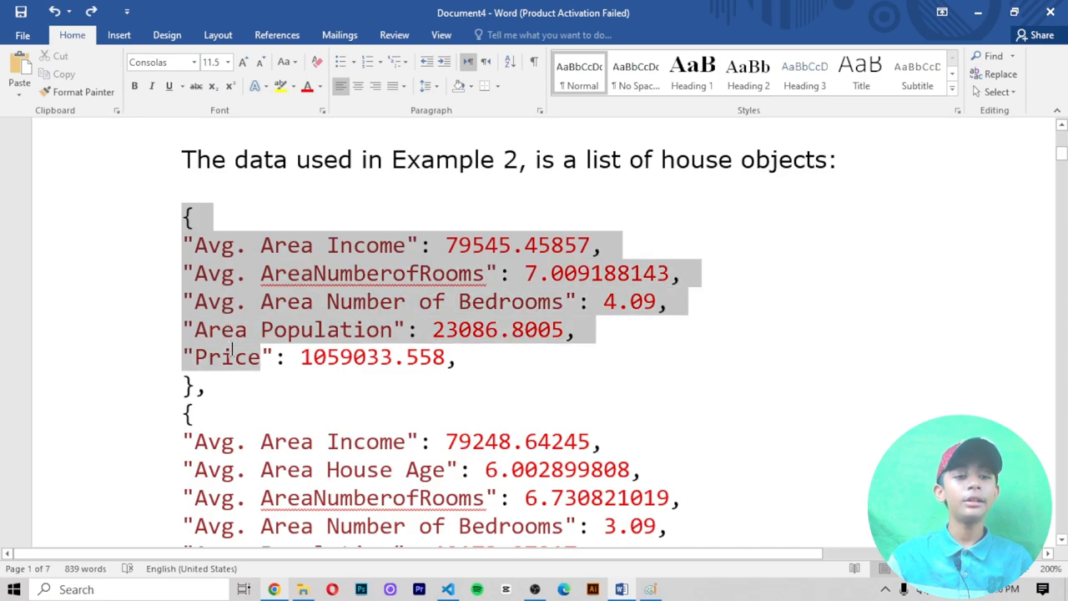
scroll("up", 3)
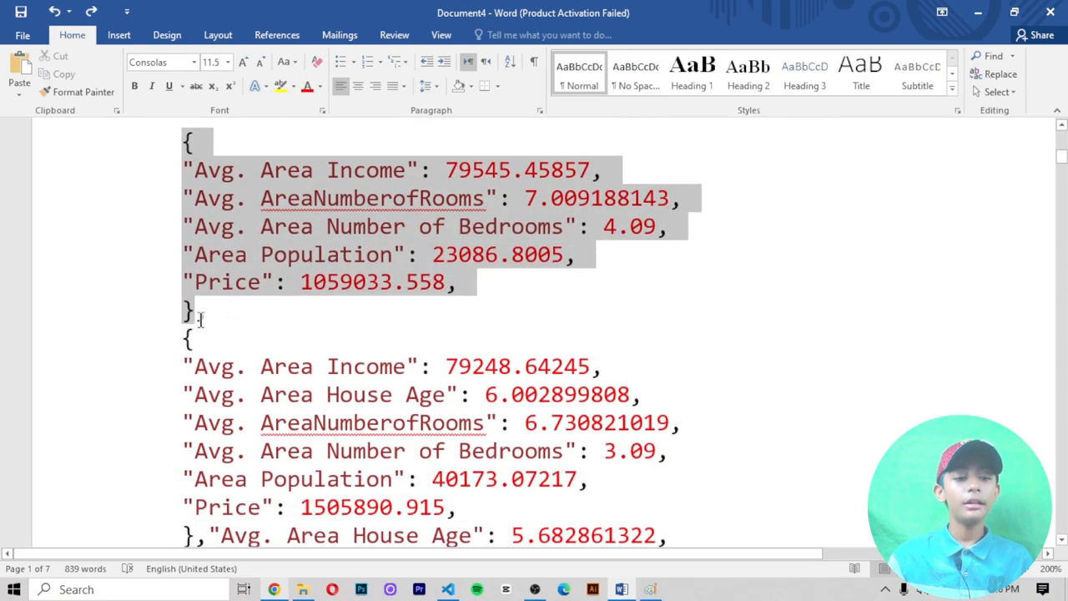
scroll("up", 3)
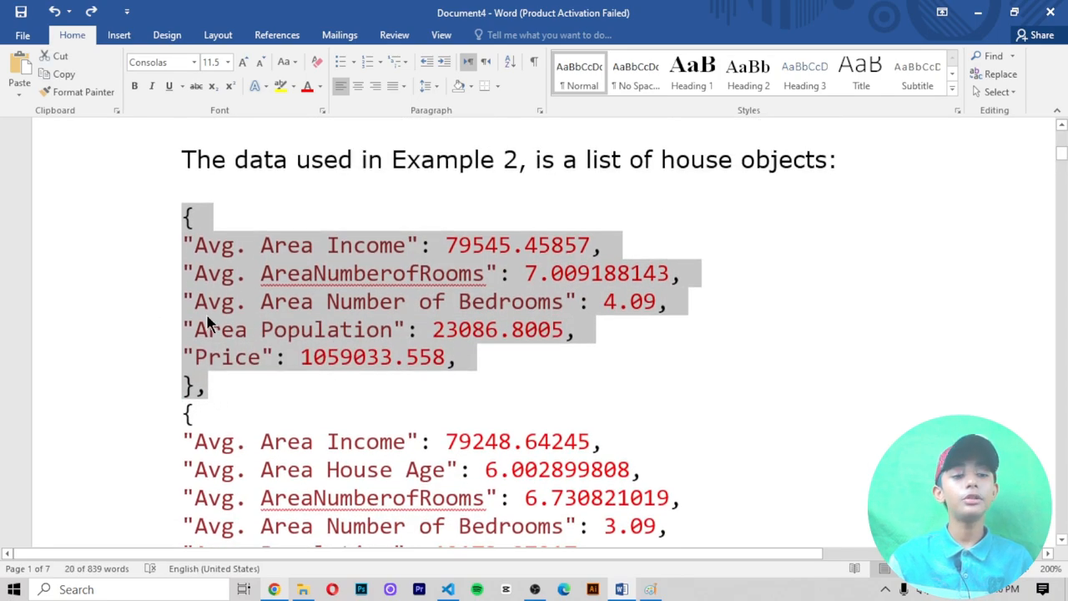
mouse_move(201, 341)
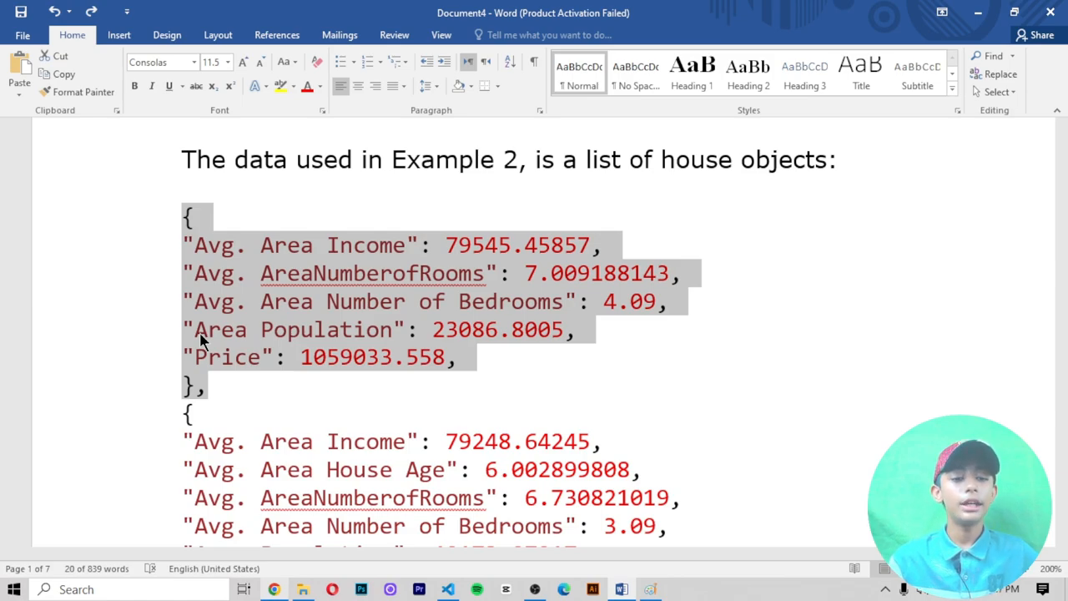
scroll("up", 3)
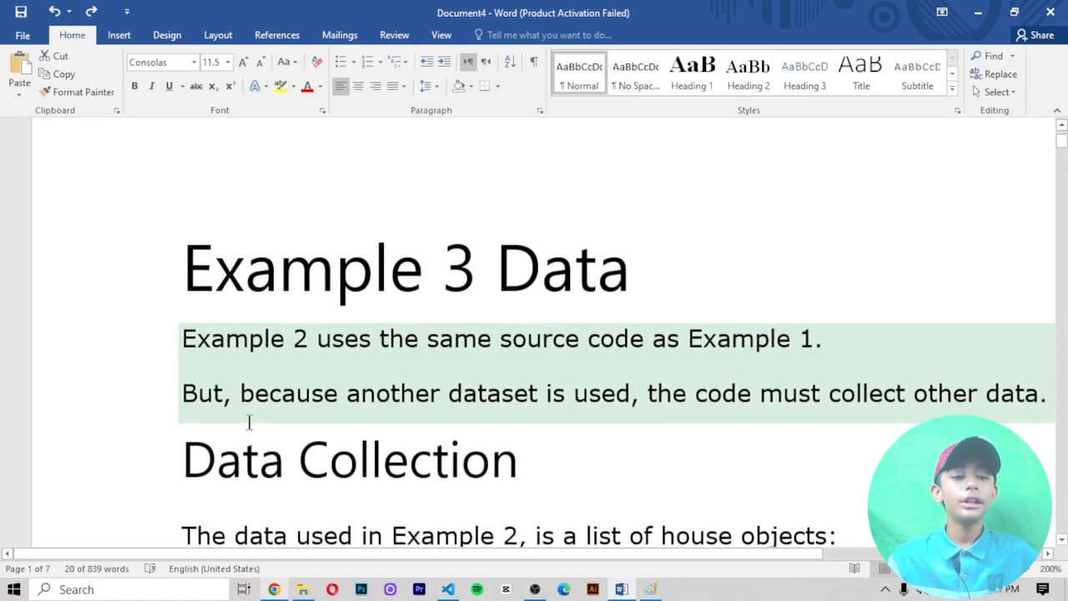